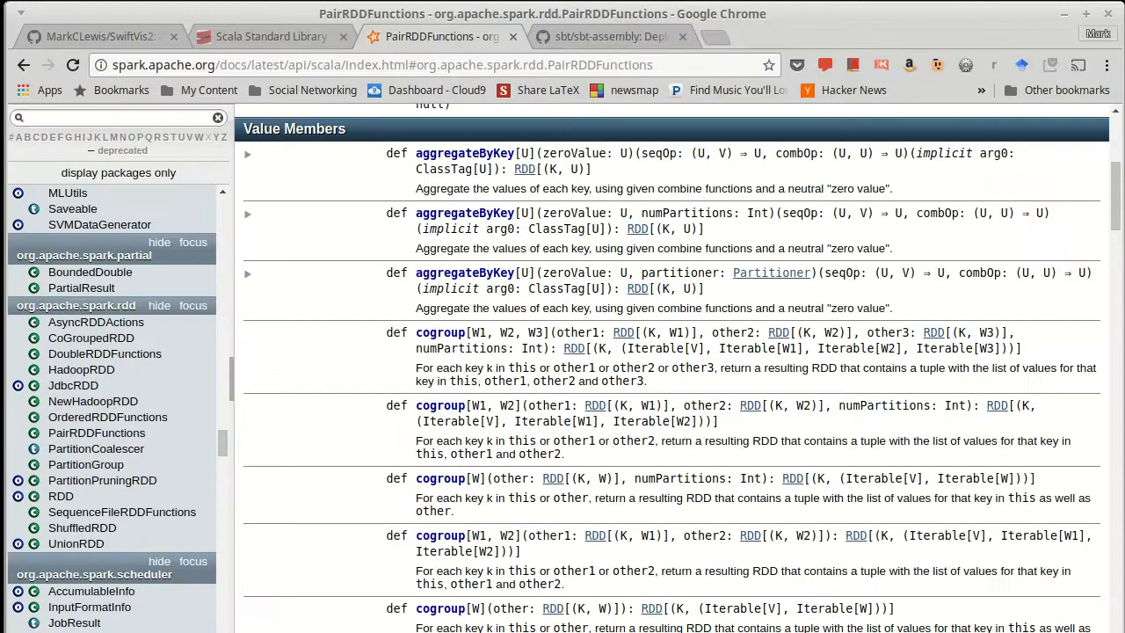
pyautogui.moveTo(469, 180)
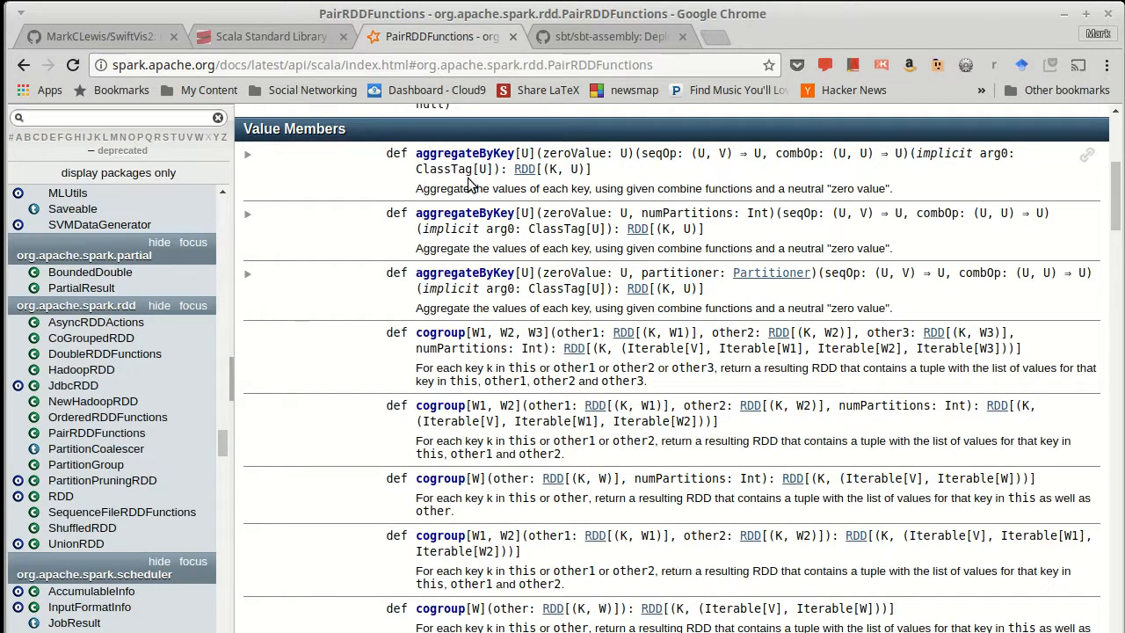
# Step: Expand the third aggregateByKey overload, the one taking a Partitioner, to show its full description
pyautogui.scroll(3)
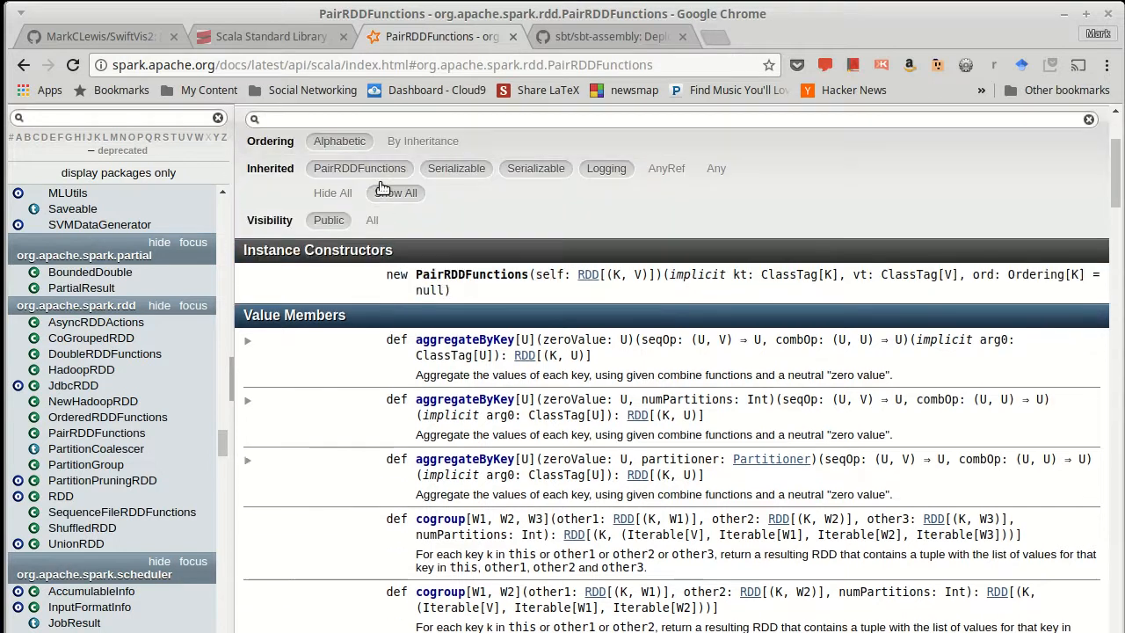
pyautogui.scroll(3)
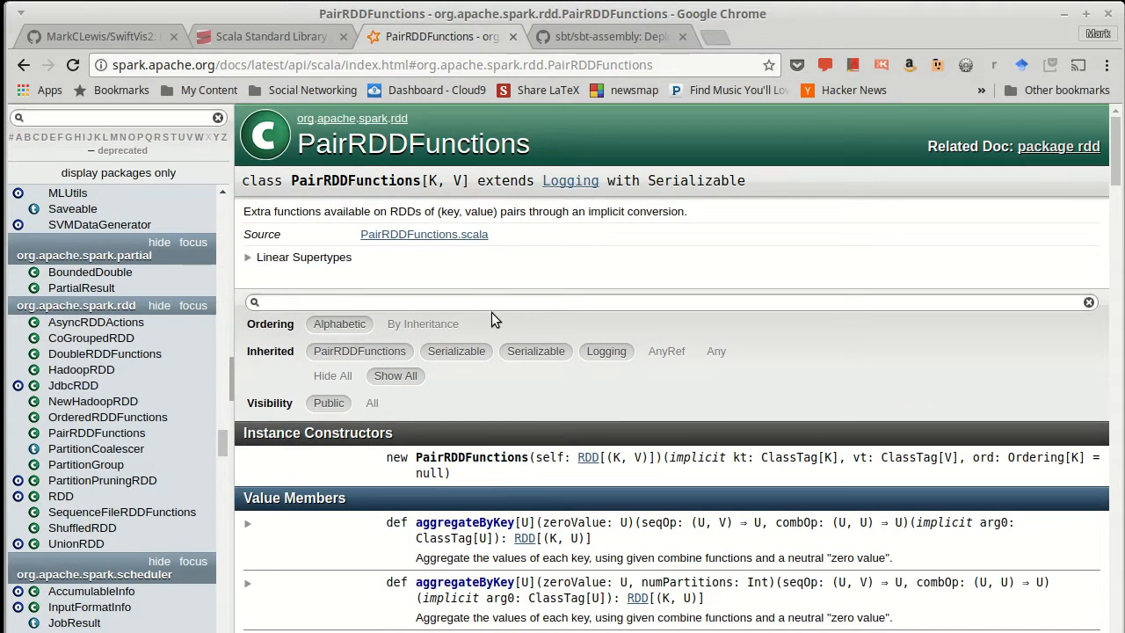
pyautogui.scroll(-3)
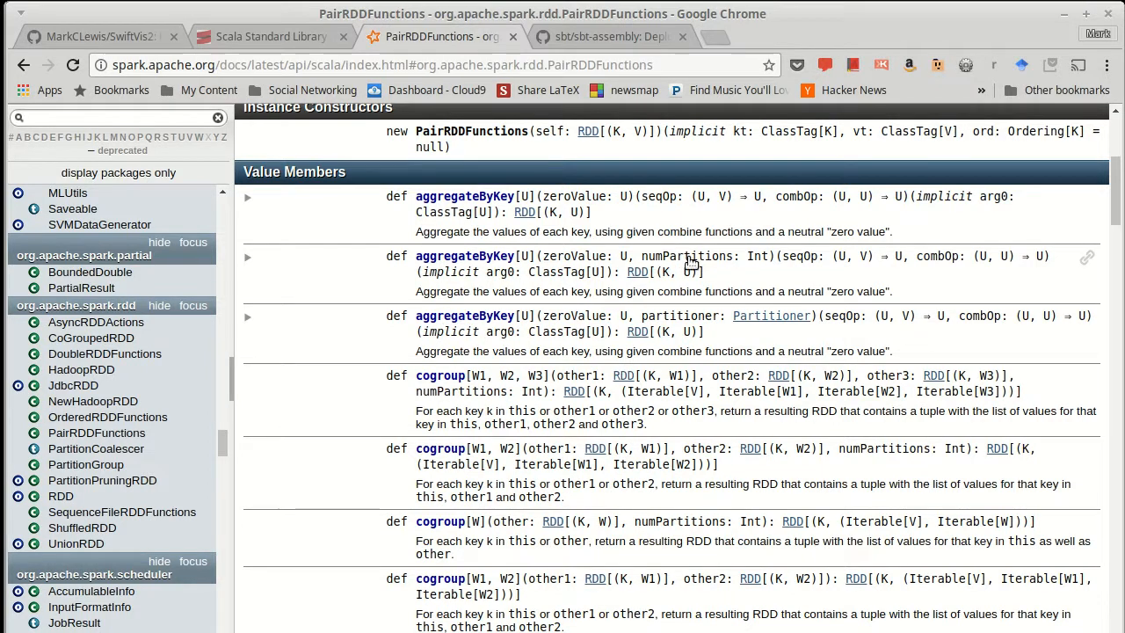
pyautogui.moveTo(771, 315)
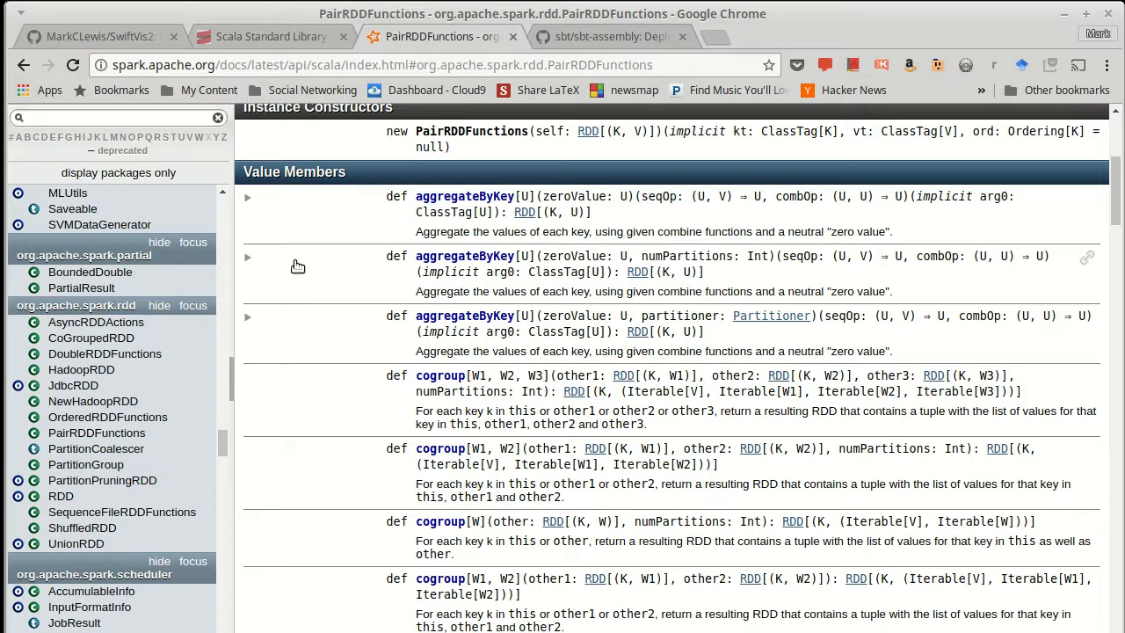
pyautogui.moveTo(567, 258)
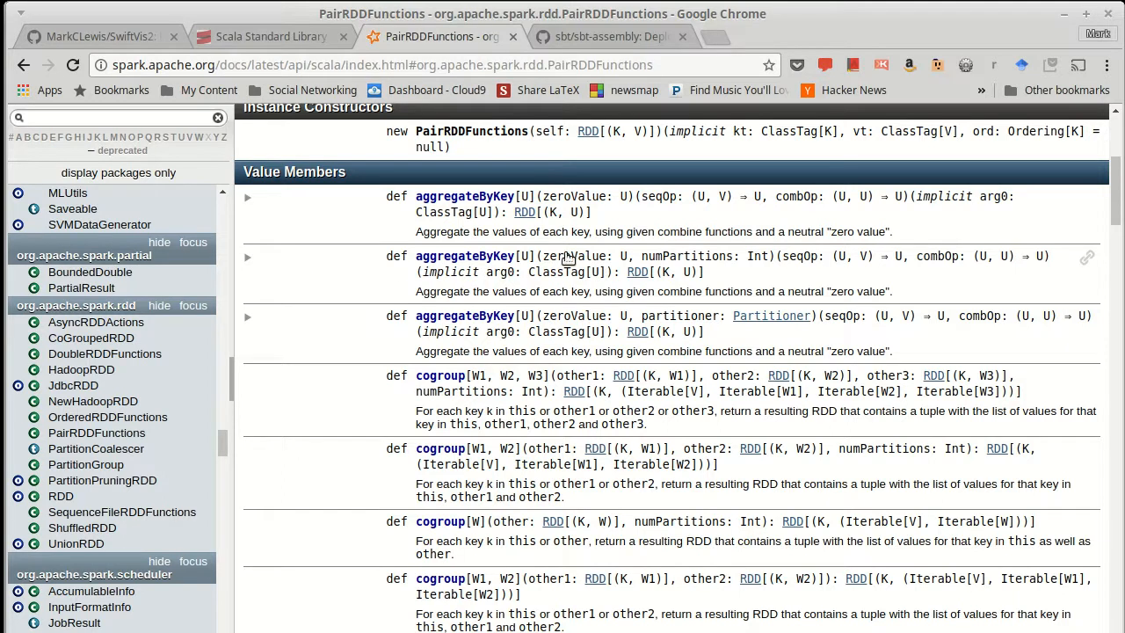
pyautogui.moveTo(314, 299)
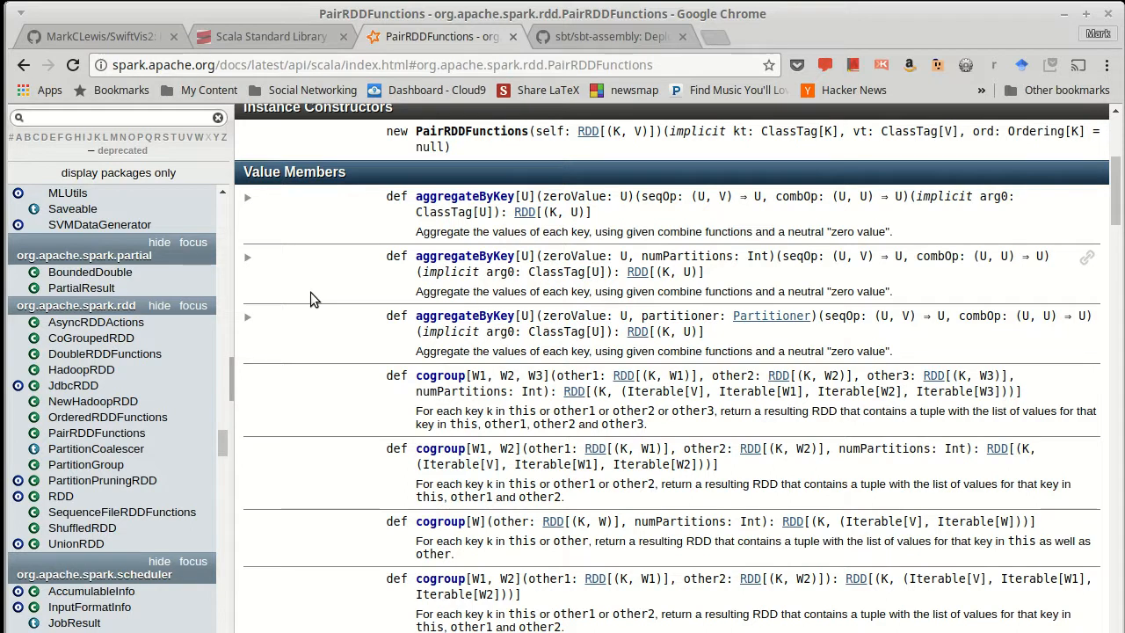
pyautogui.moveTo(712, 288)
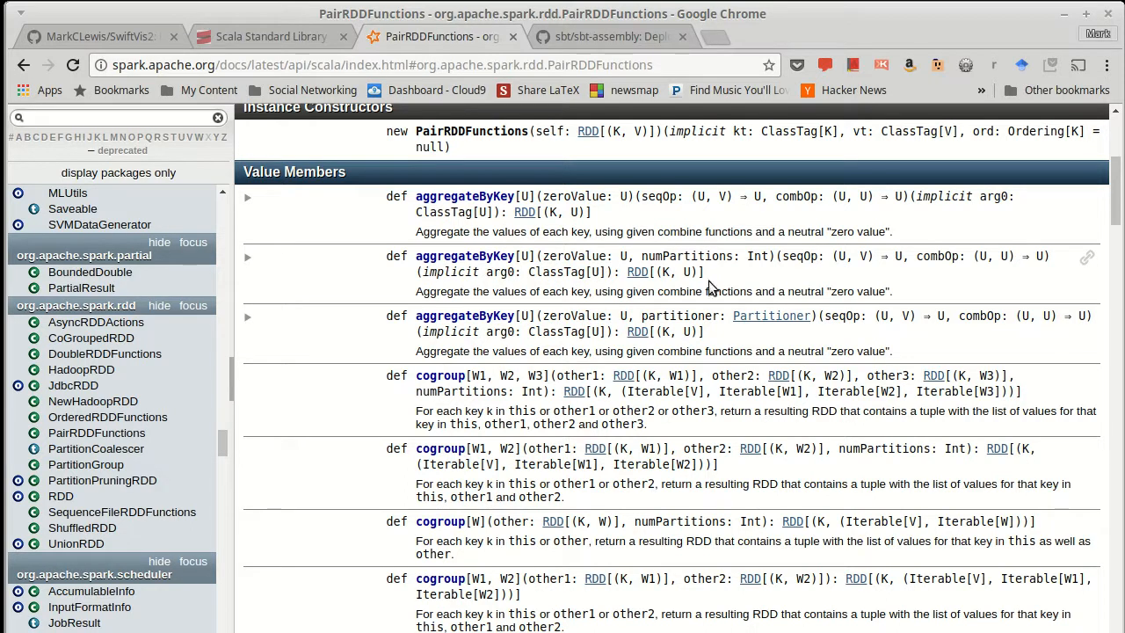
pyautogui.doubleClick(638, 272)
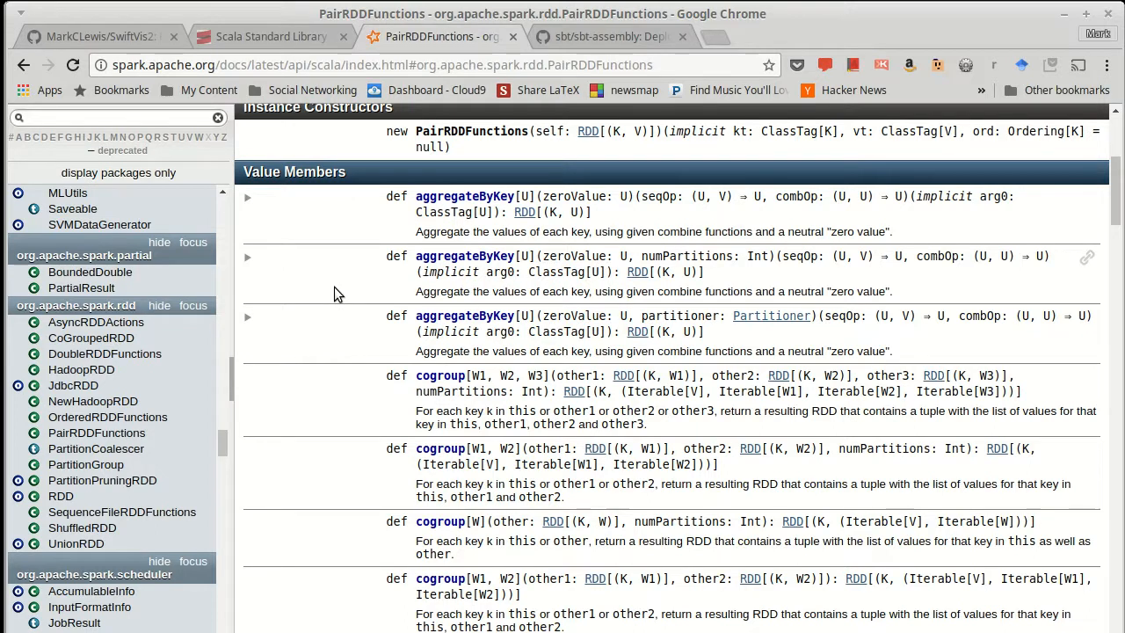
pyautogui.moveTo(727, 280)
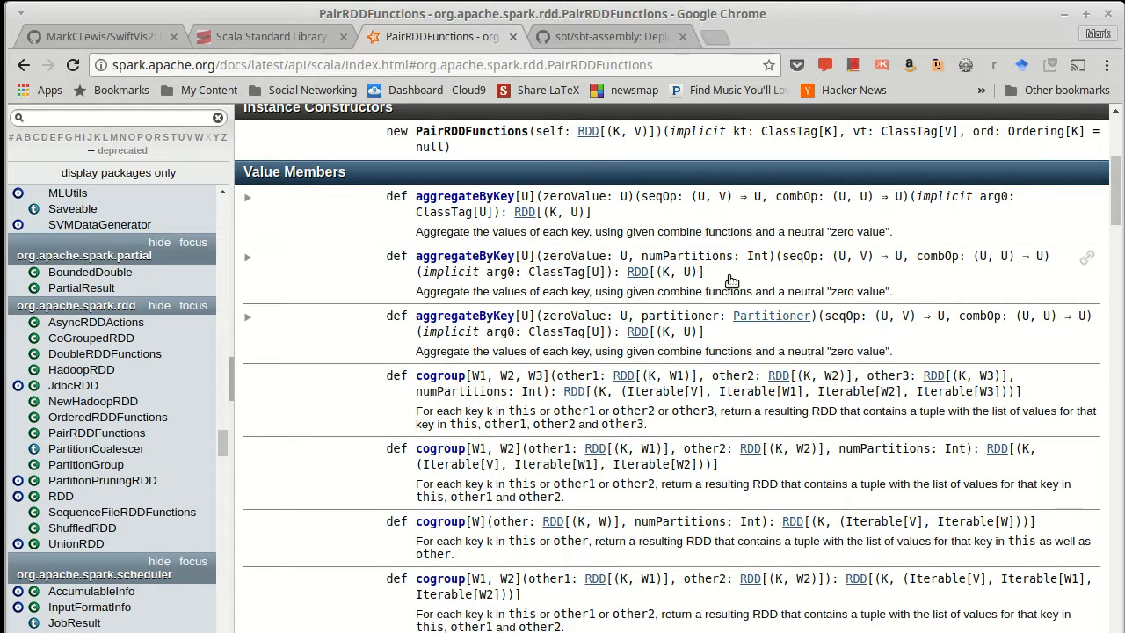
pyautogui.moveTo(706, 269)
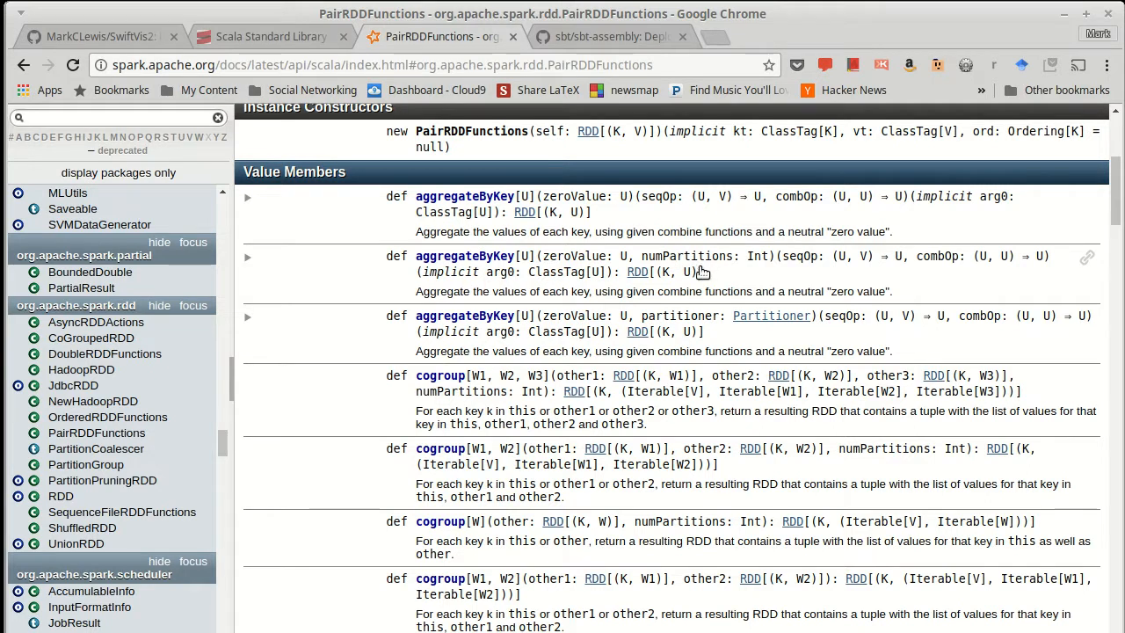
pyautogui.moveTo(707, 275)
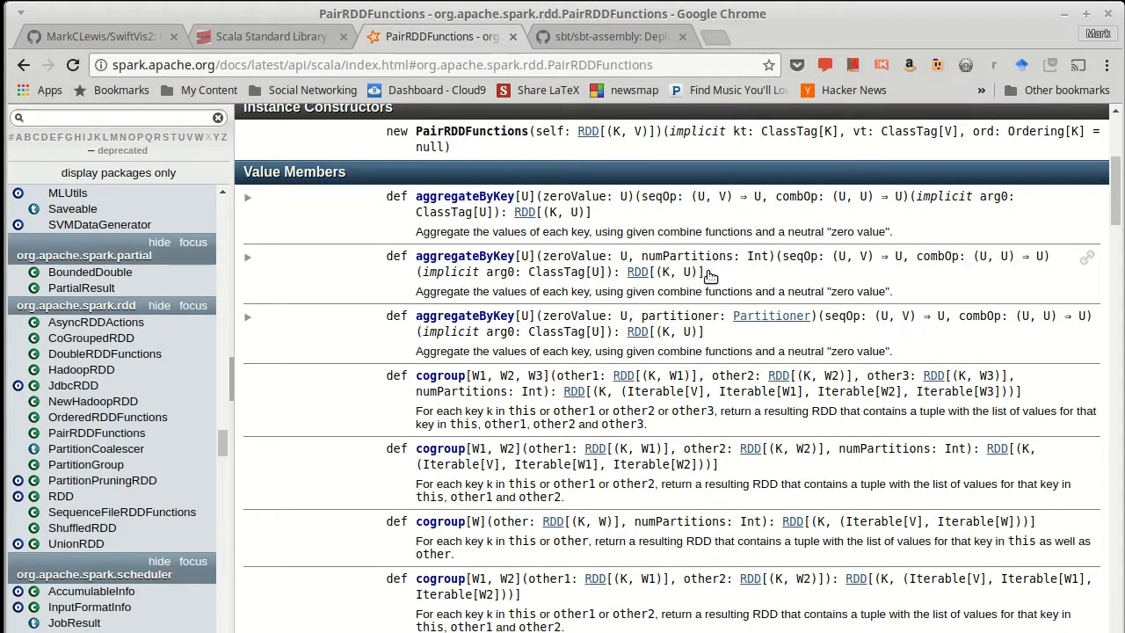
pyautogui.moveTo(766, 349)
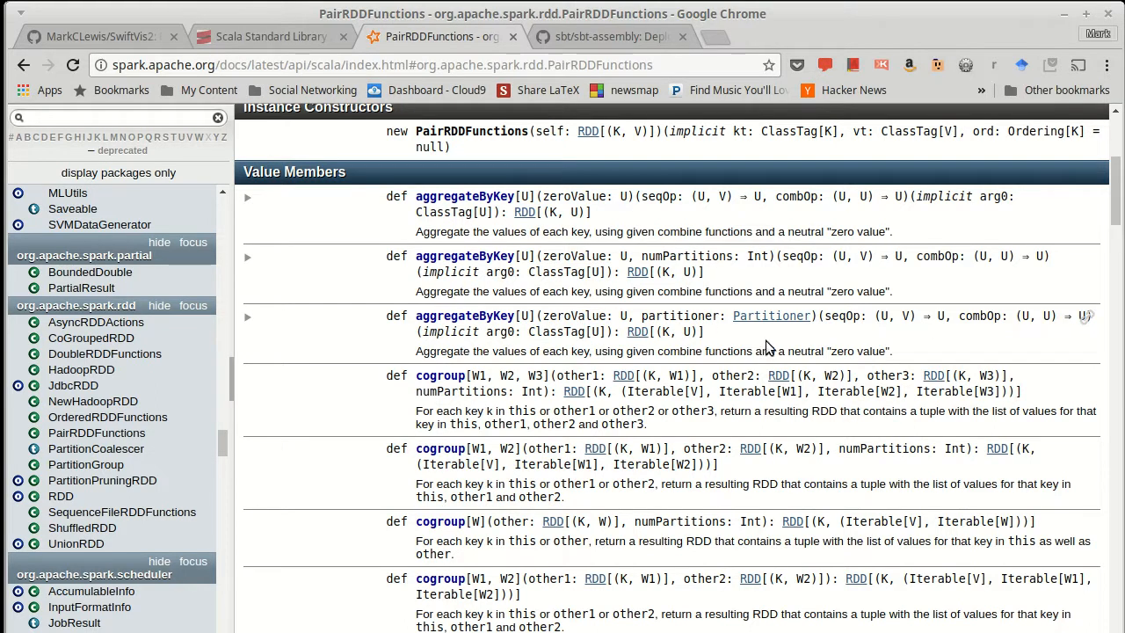
pyautogui.moveTo(771, 316)
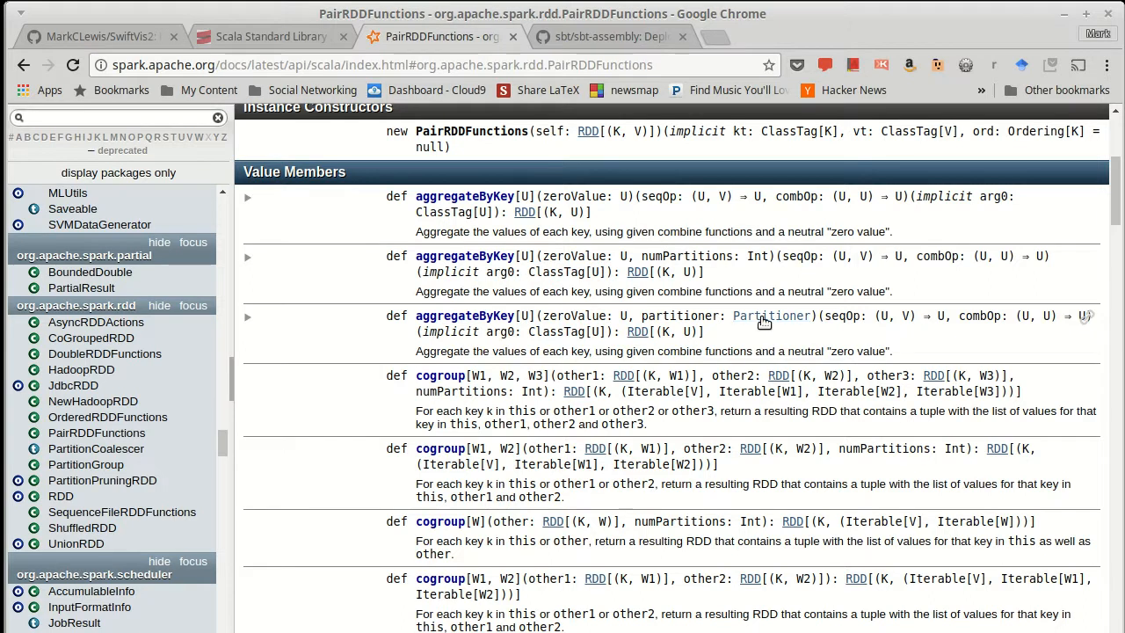
pyautogui.click(247, 317)
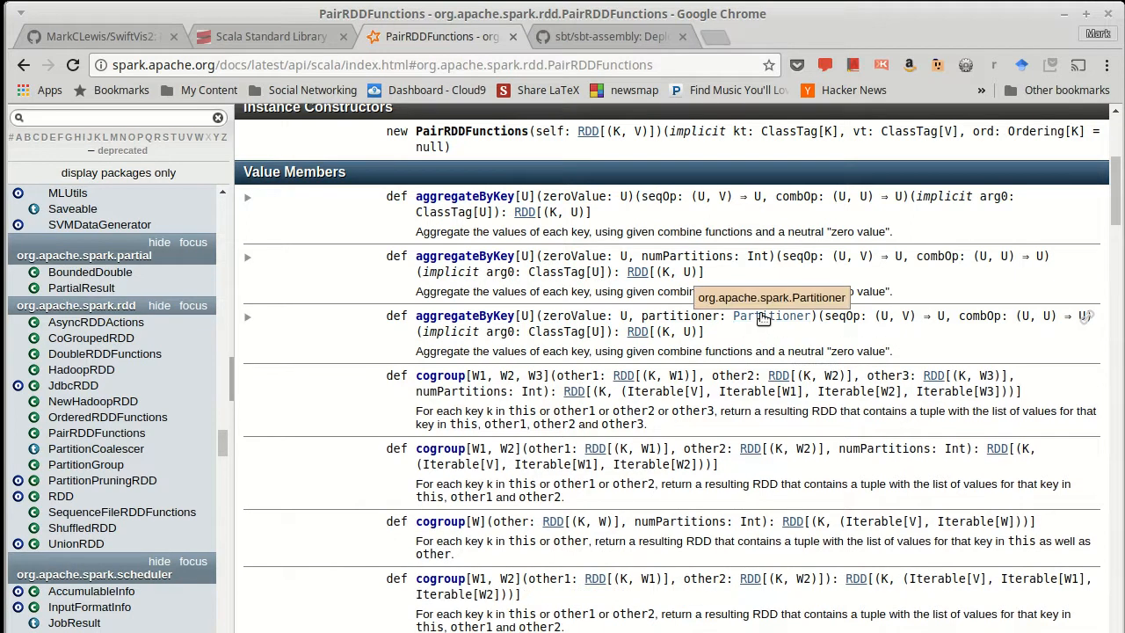
pyautogui.click(247, 316)
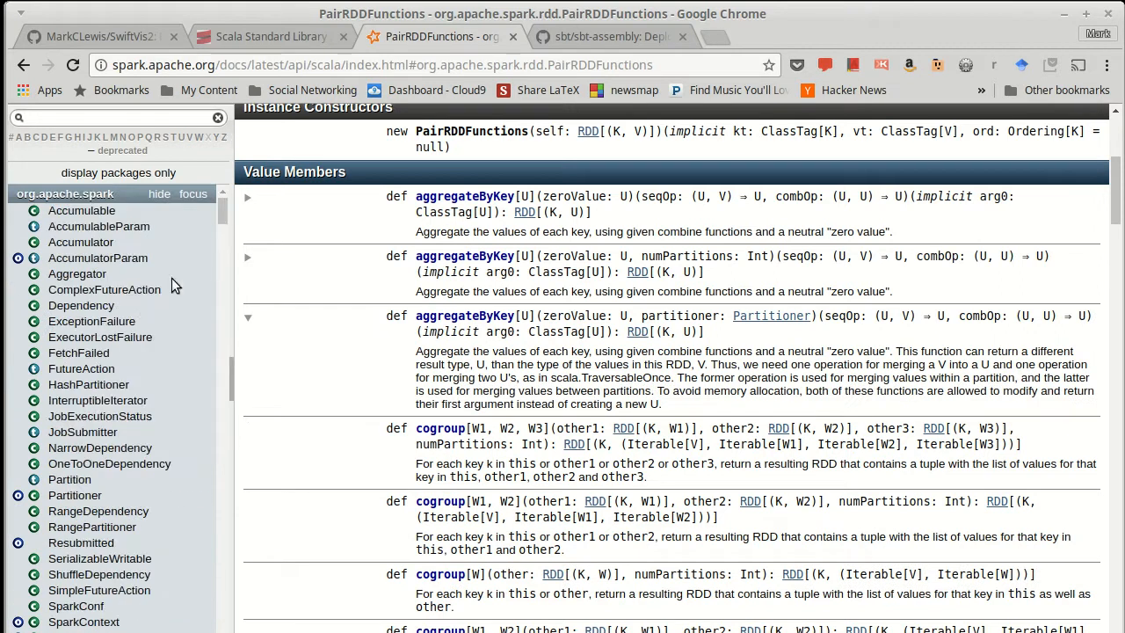
pyautogui.scroll(-3)
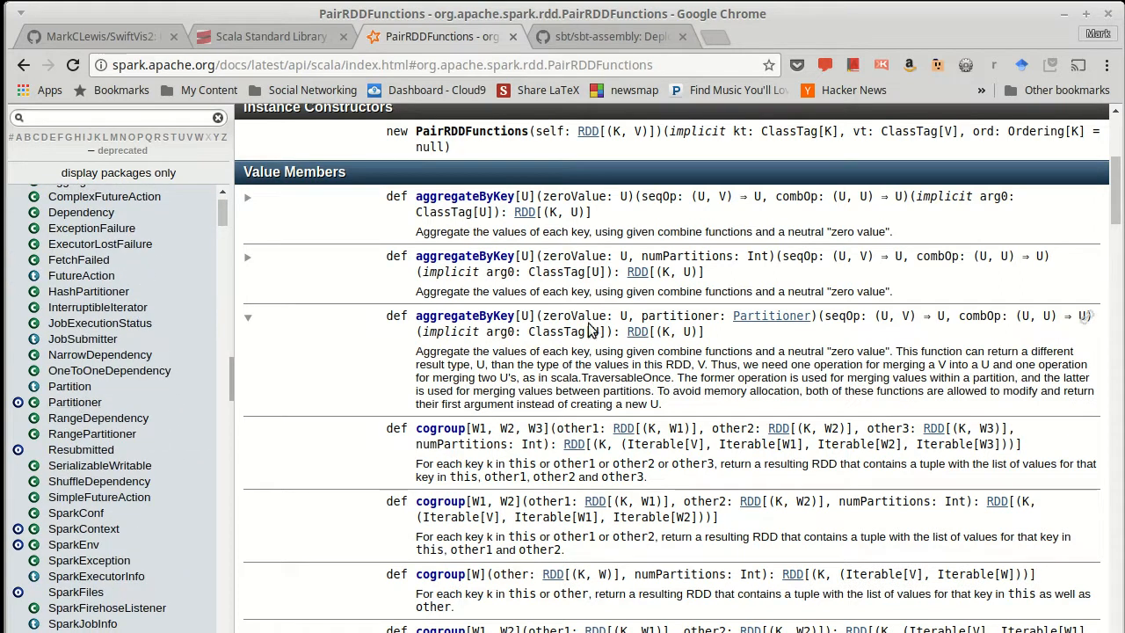
pyautogui.moveTo(593, 330)
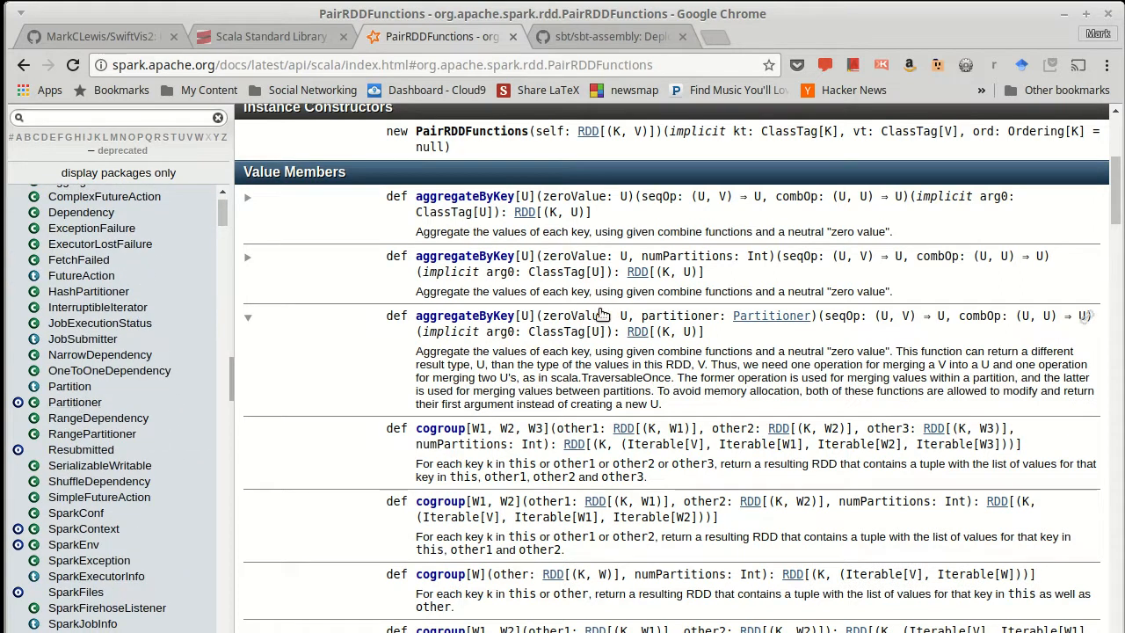
pyautogui.moveTo(315, 332)
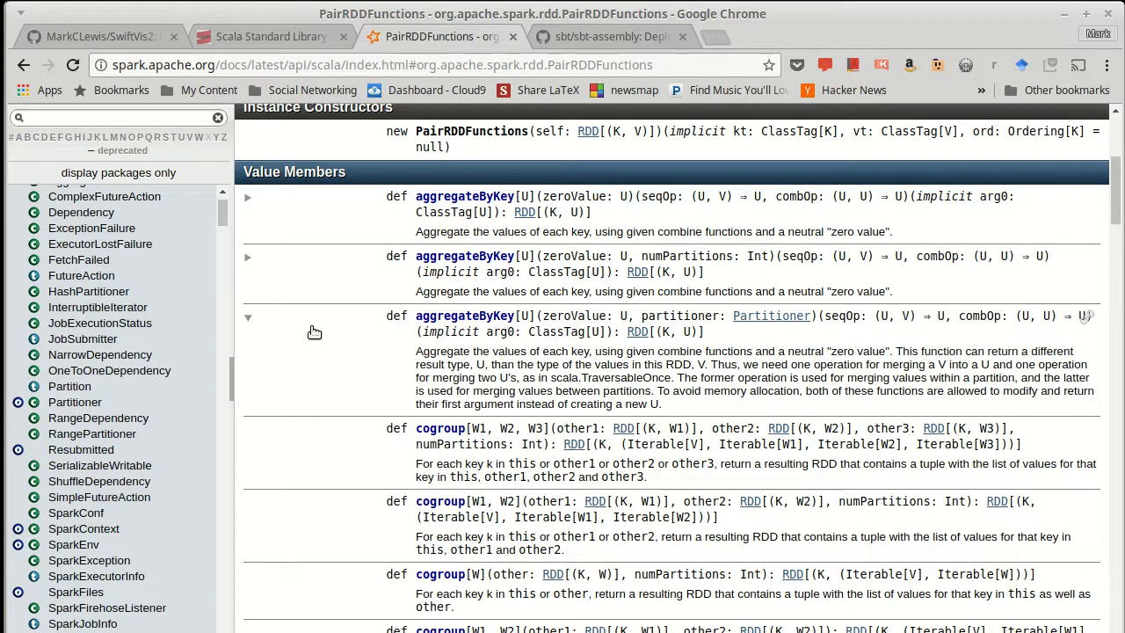
# Step: Open the Partitioner class page and expand Known Subclasses to show HashPartitioner and RangePartitioner
pyautogui.click(770, 315)
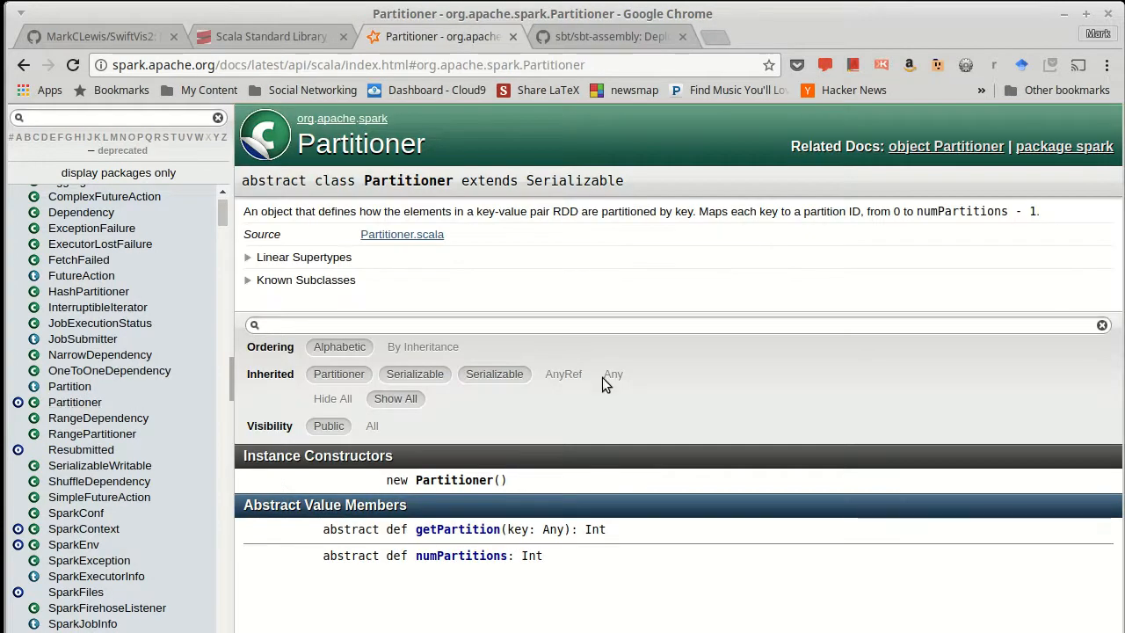
pyautogui.moveTo(519, 549)
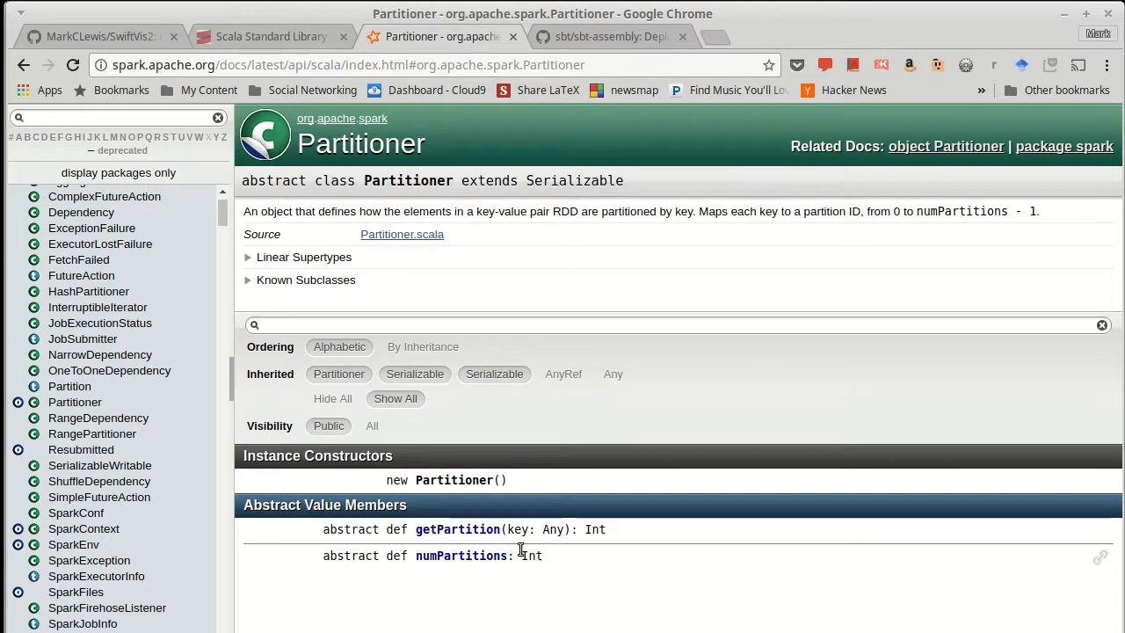
pyautogui.moveTo(543, 578)
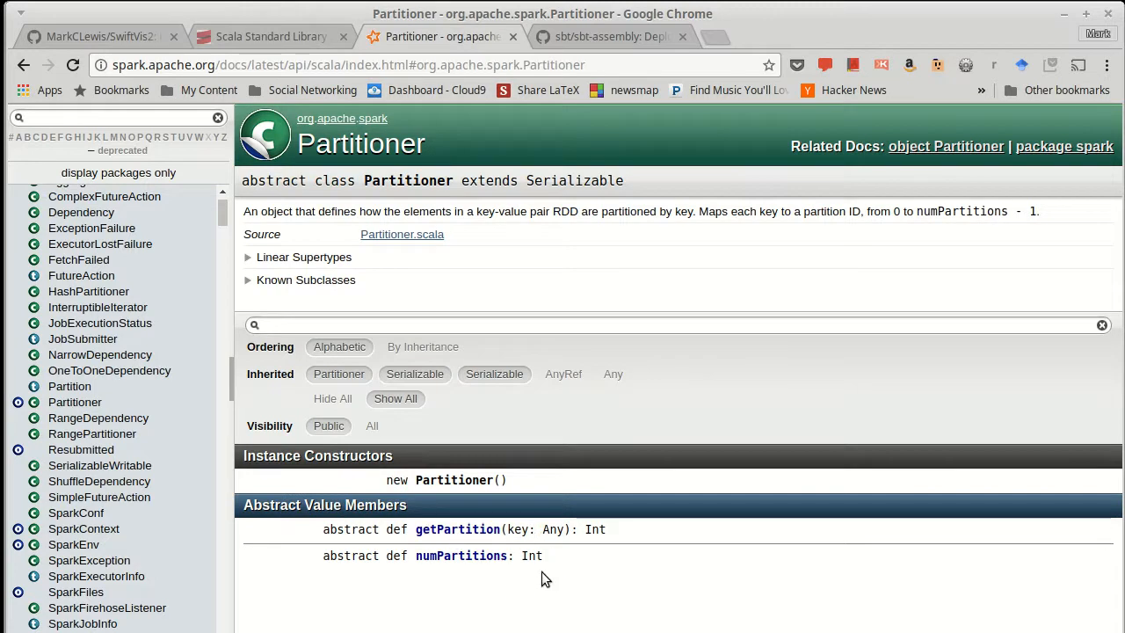
pyautogui.doubleClick(517, 529)
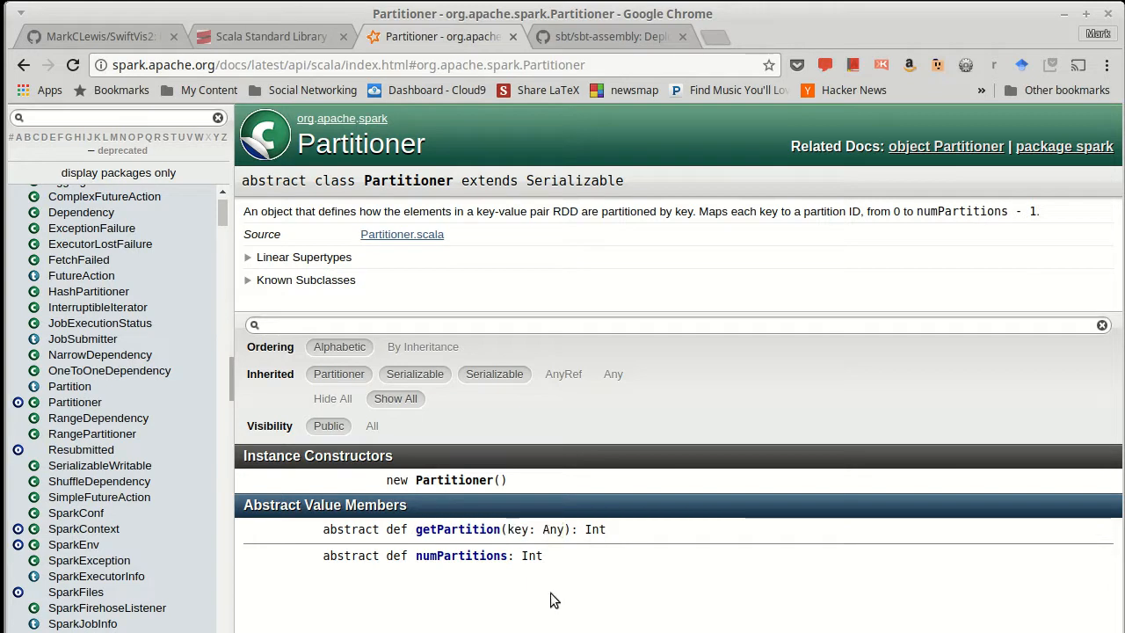
pyautogui.moveTo(436, 528)
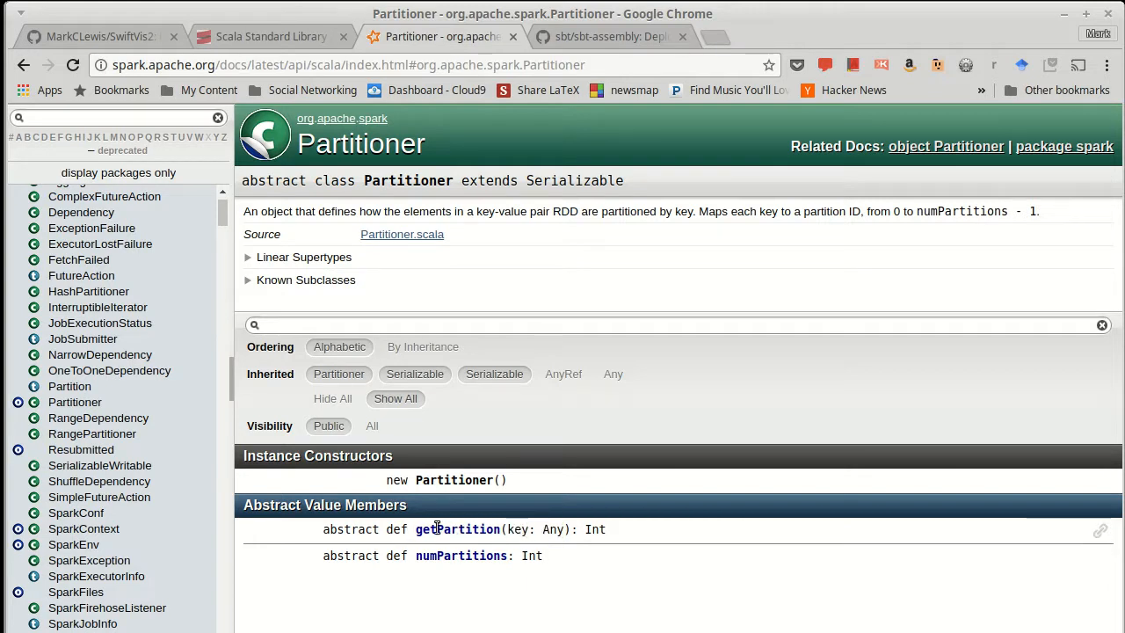
pyautogui.moveTo(488, 529)
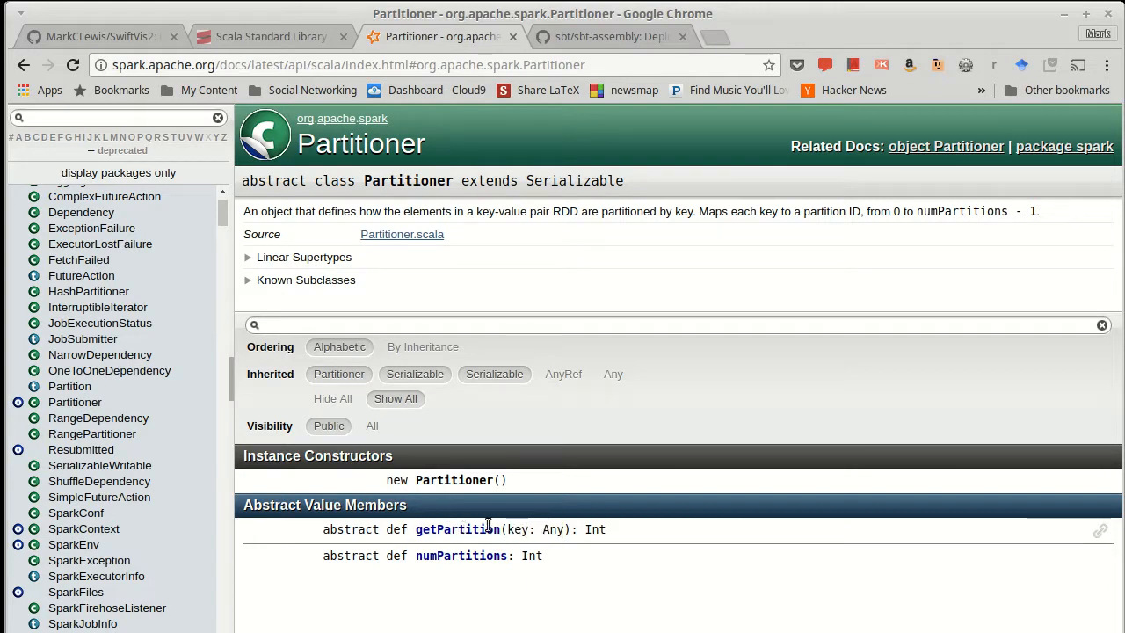
pyautogui.click(248, 280)
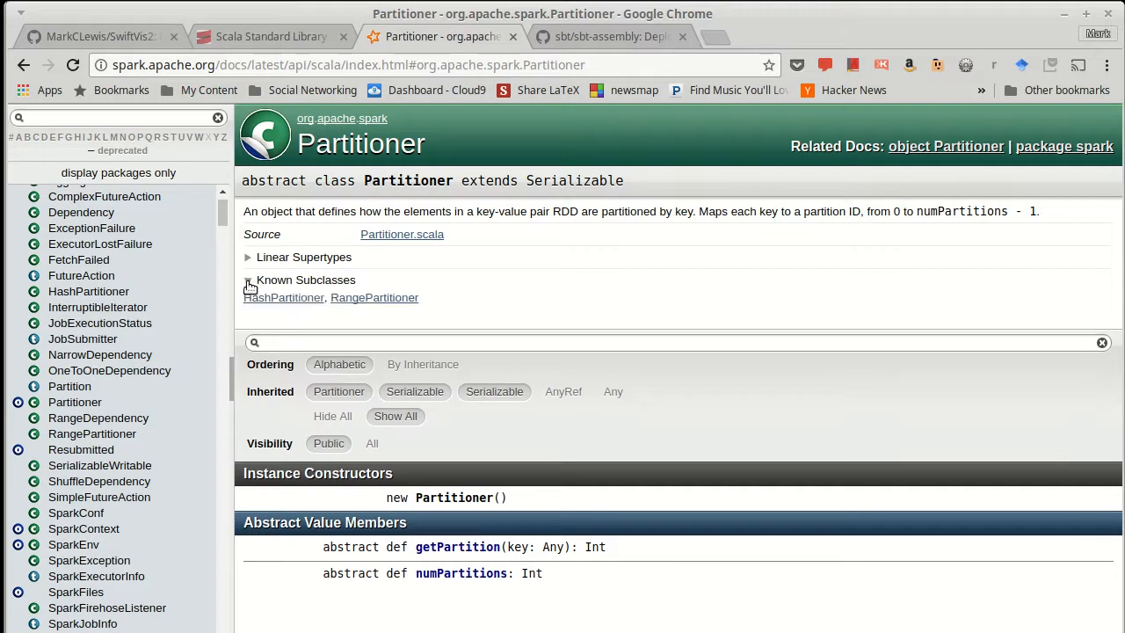
pyautogui.click(248, 279)
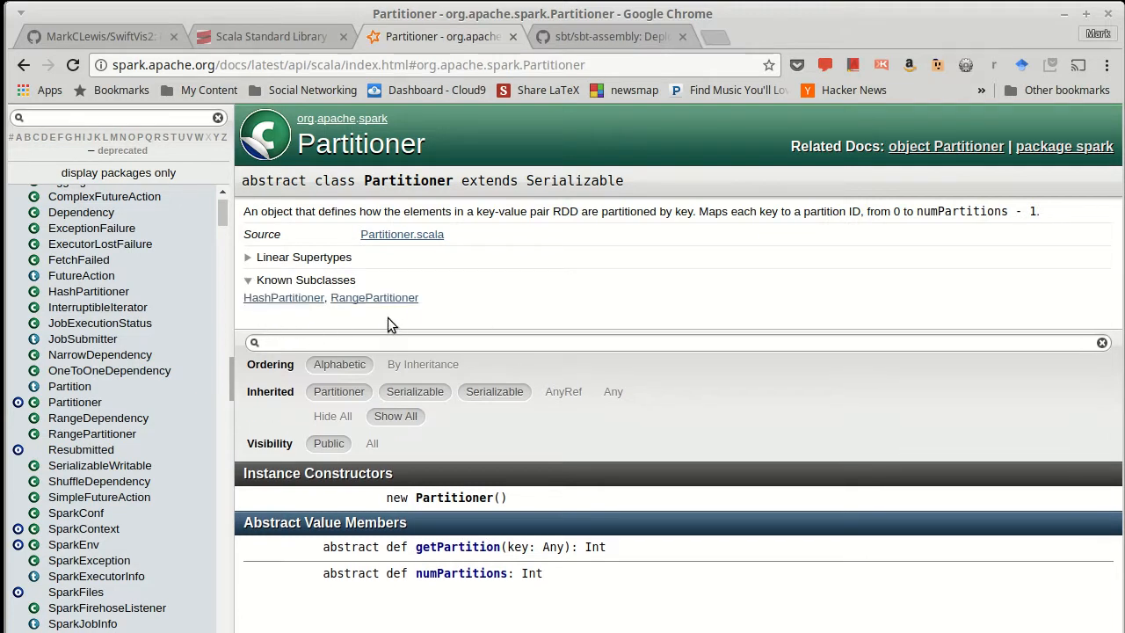
pyautogui.moveTo(284, 297)
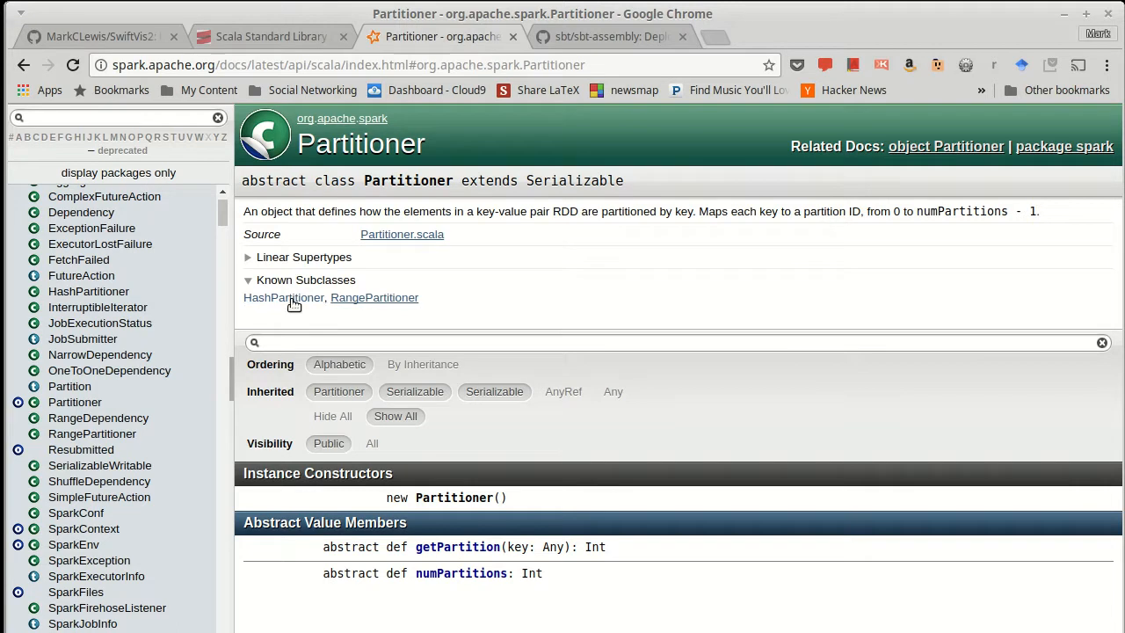
# Step: Follow the HashPartitioner link under Known Subclasses to its class page
pyautogui.click(283, 297)
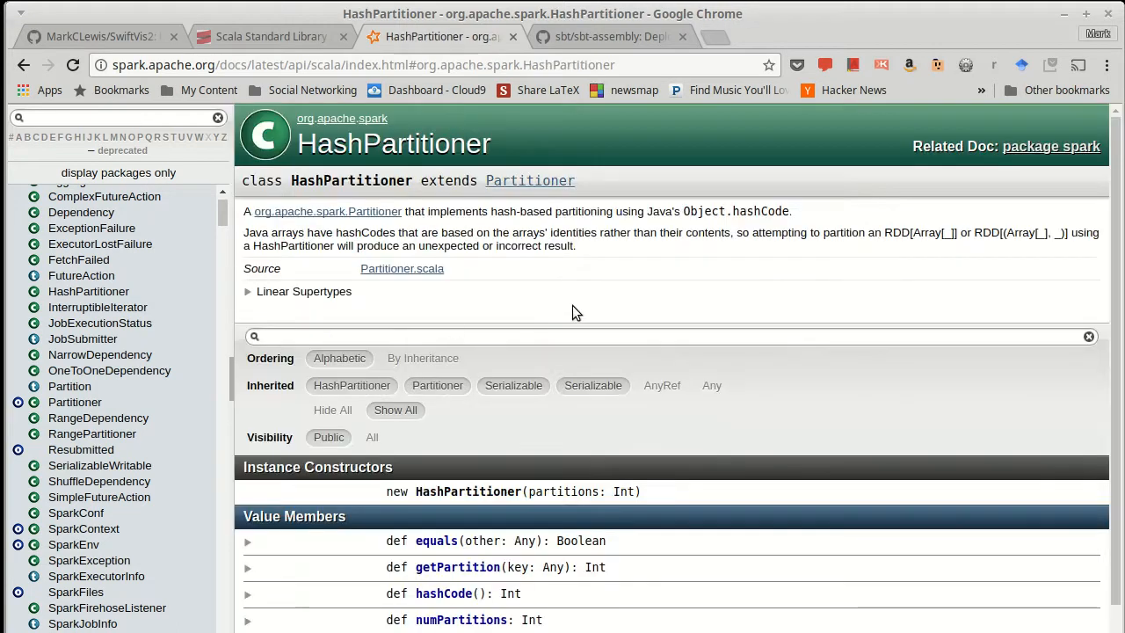
pyautogui.moveTo(572, 303)
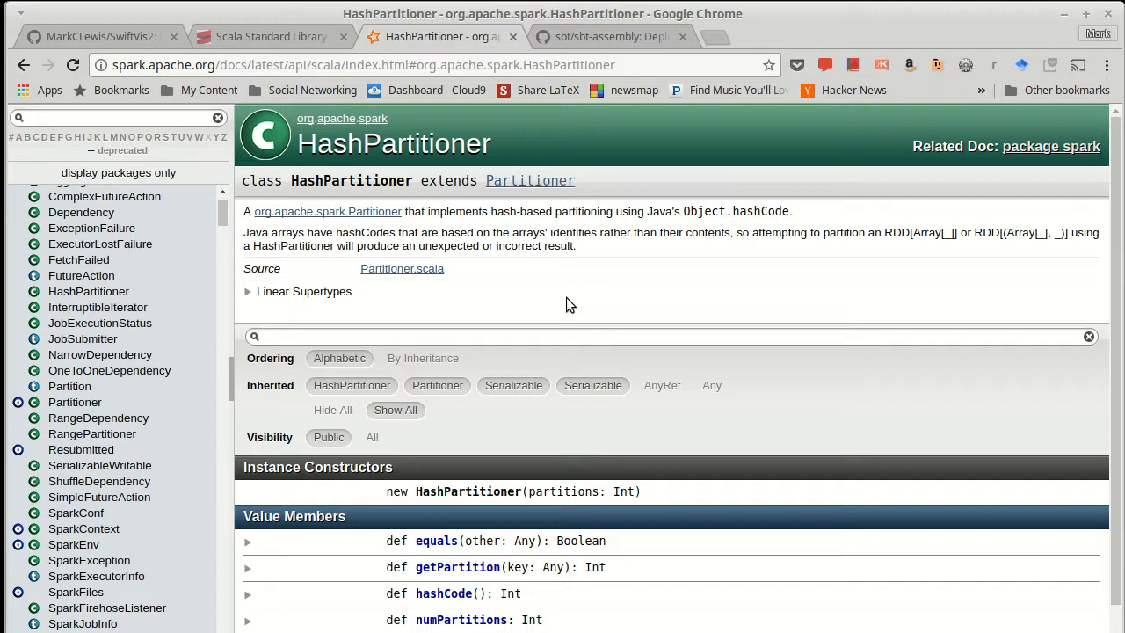
pyautogui.moveTo(600, 391)
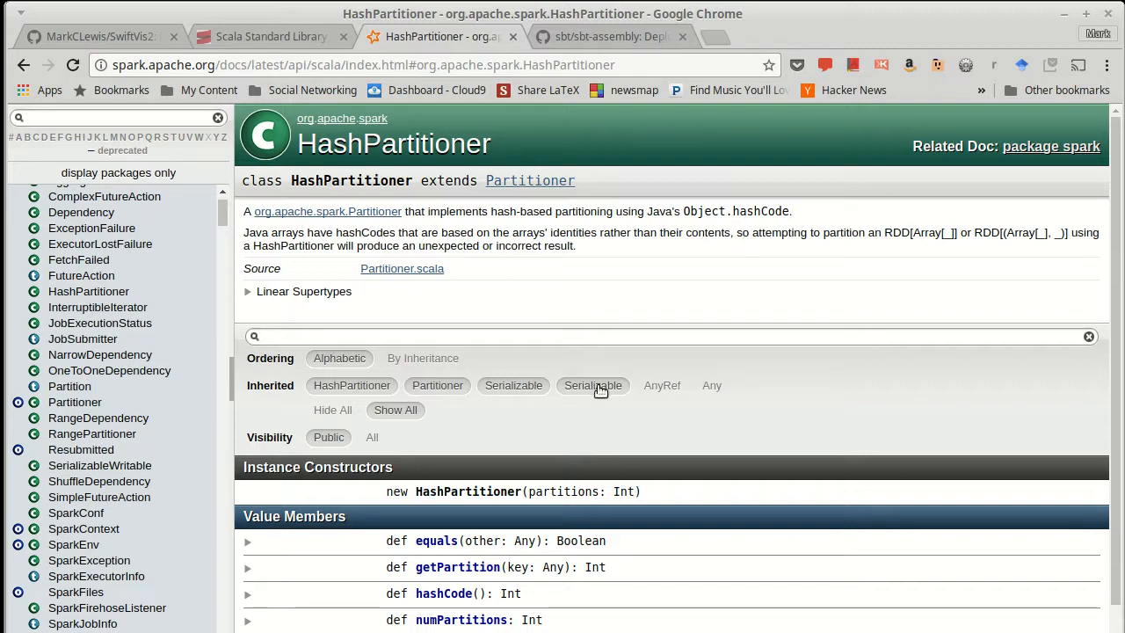
pyautogui.moveTo(602, 313)
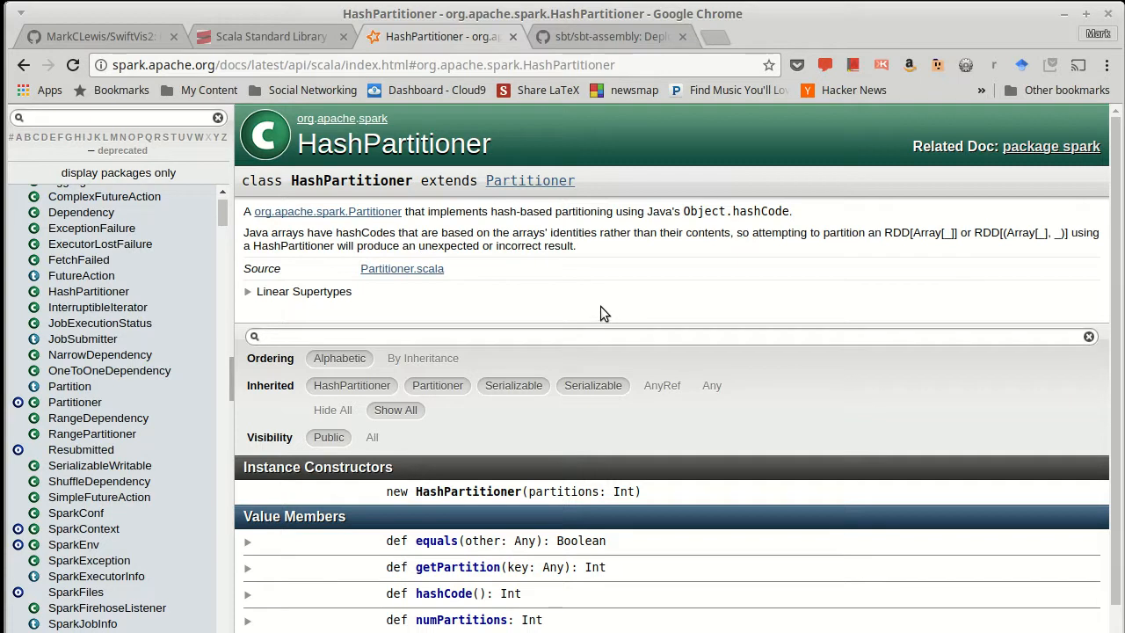
pyautogui.moveTo(601, 310)
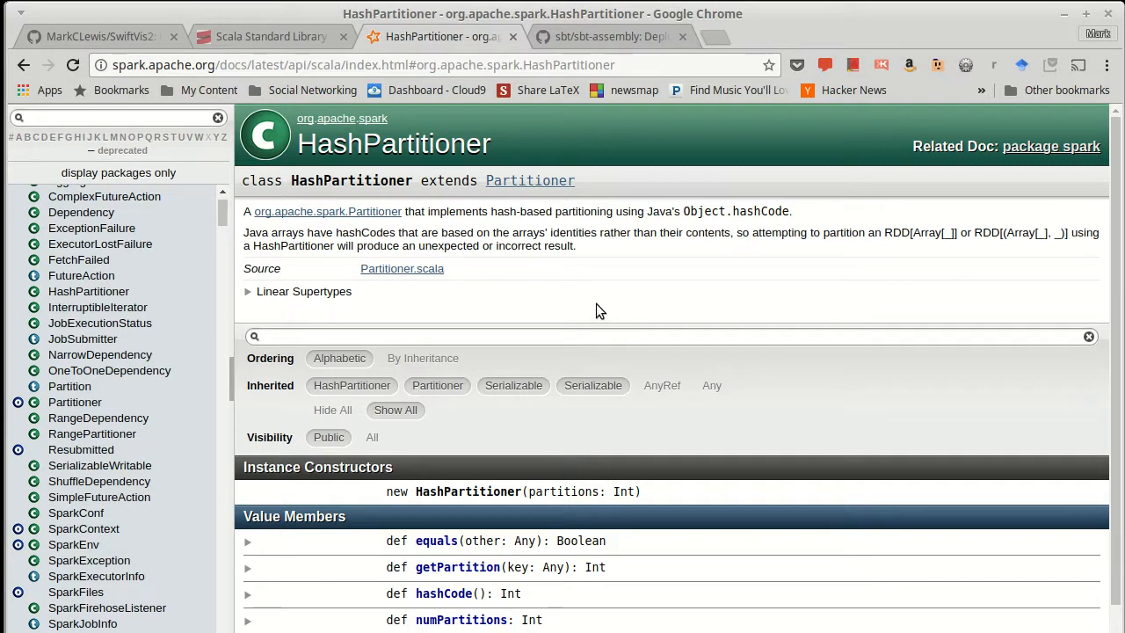
pyautogui.moveTo(5, 94)
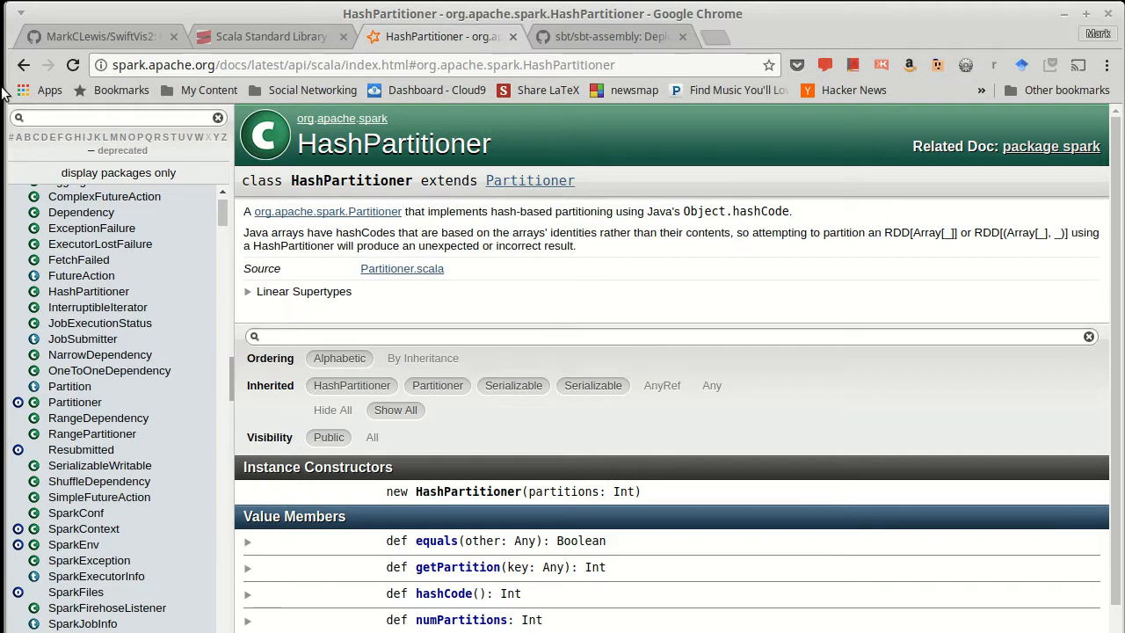
# Step: Go back to PairRDDFunctions and scroll Value Members from leftOuterJoin toward mapValues
pyautogui.click(47, 65)
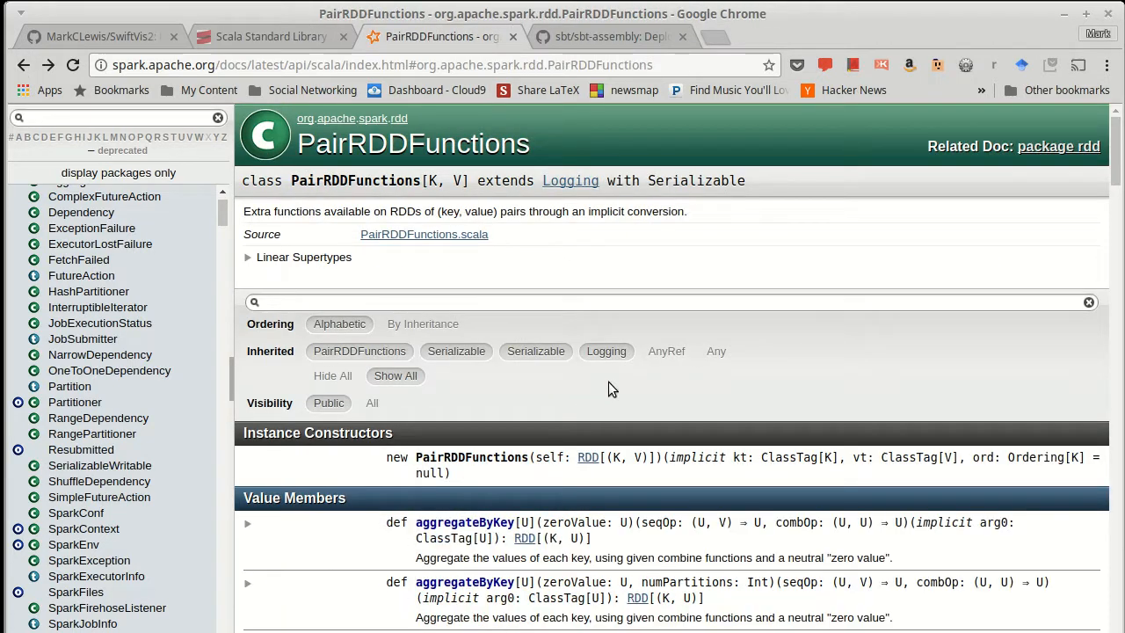
pyautogui.scroll(-3)
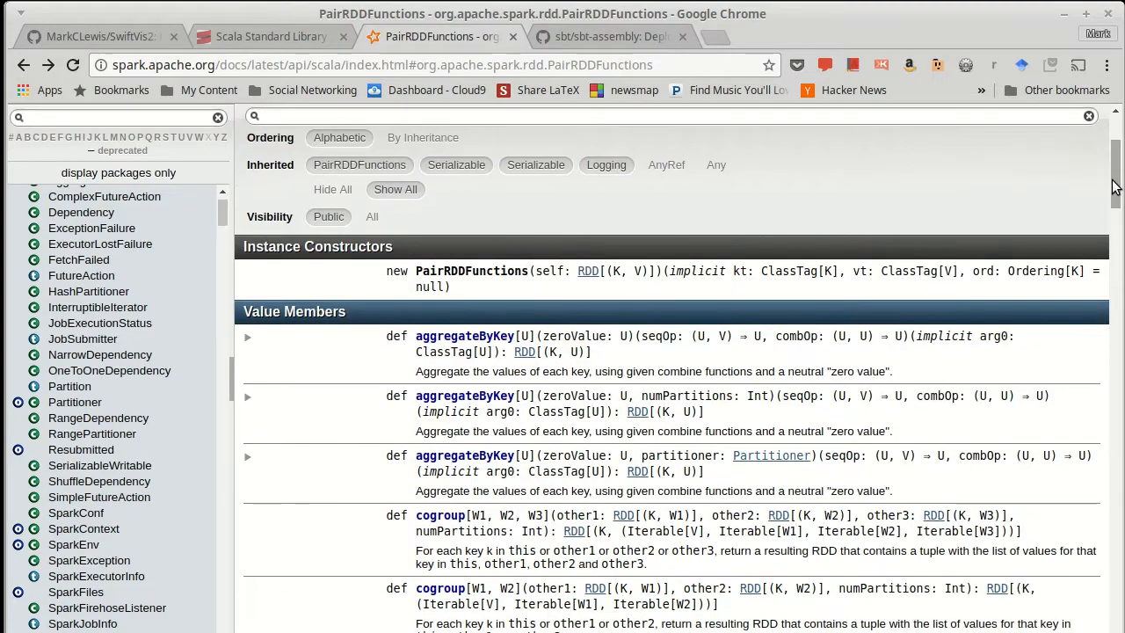
pyautogui.scroll(-3)
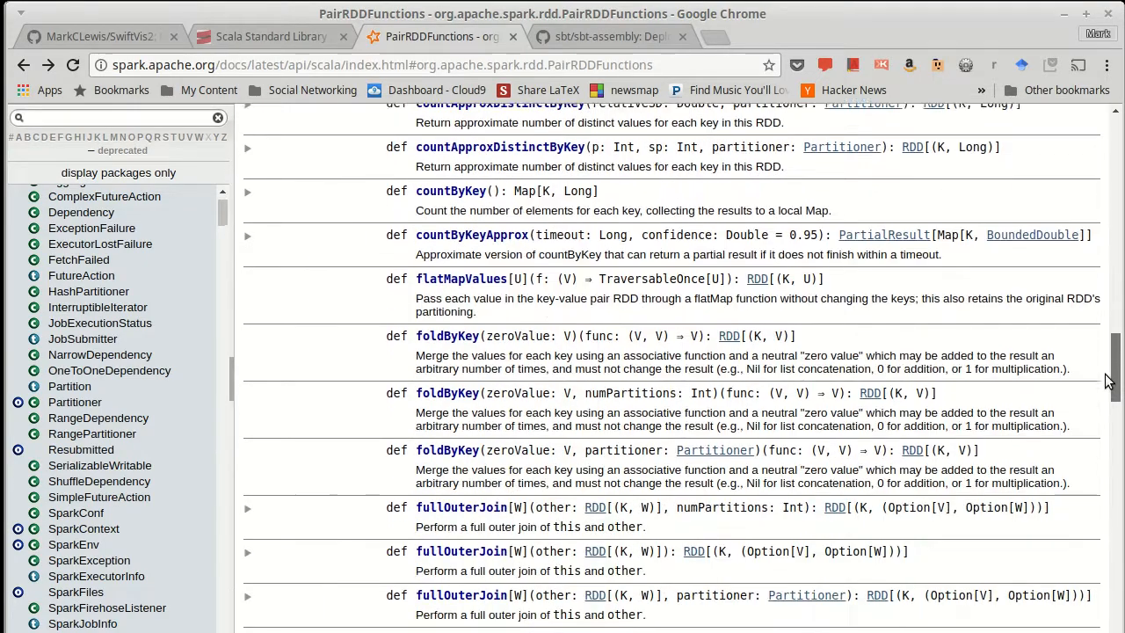
pyautogui.scroll(-3)
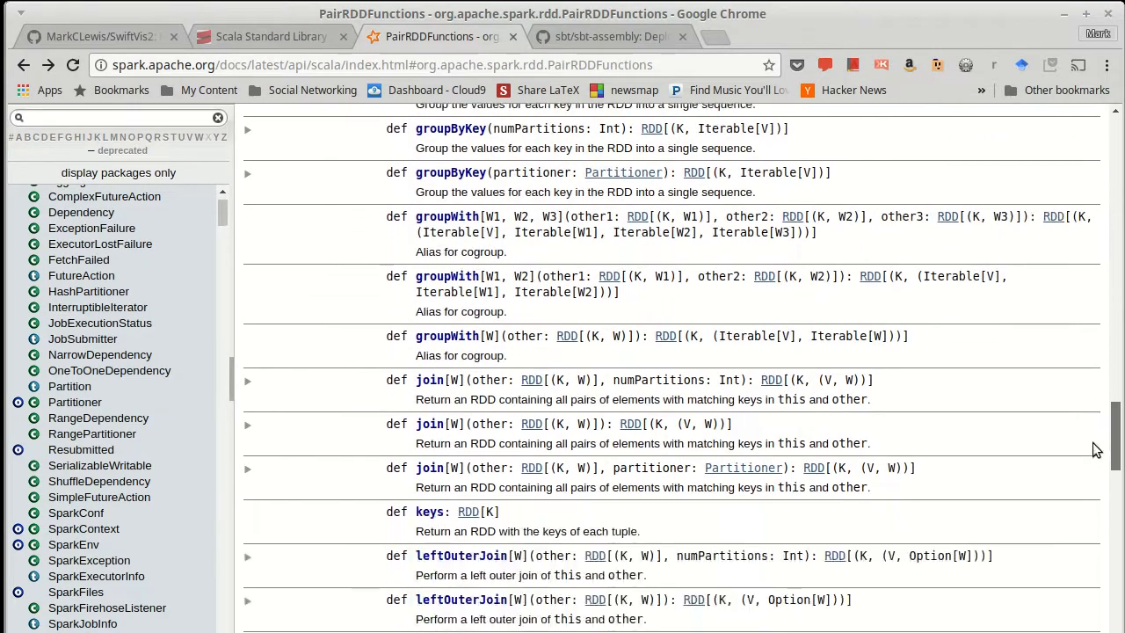
pyautogui.scroll(-3)
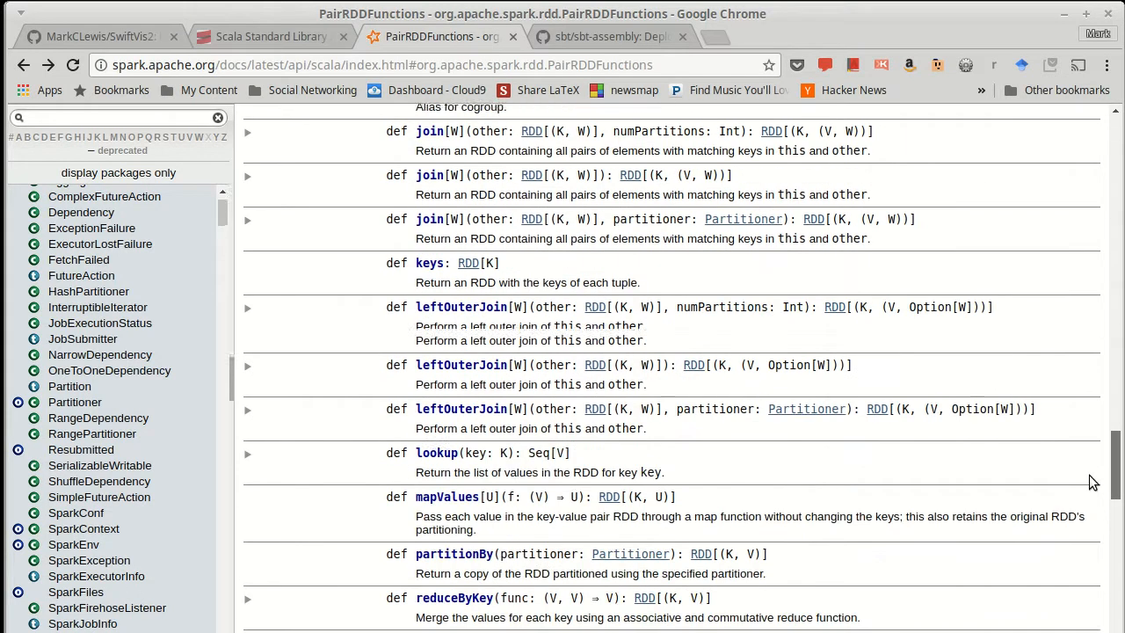
pyautogui.scroll(-3)
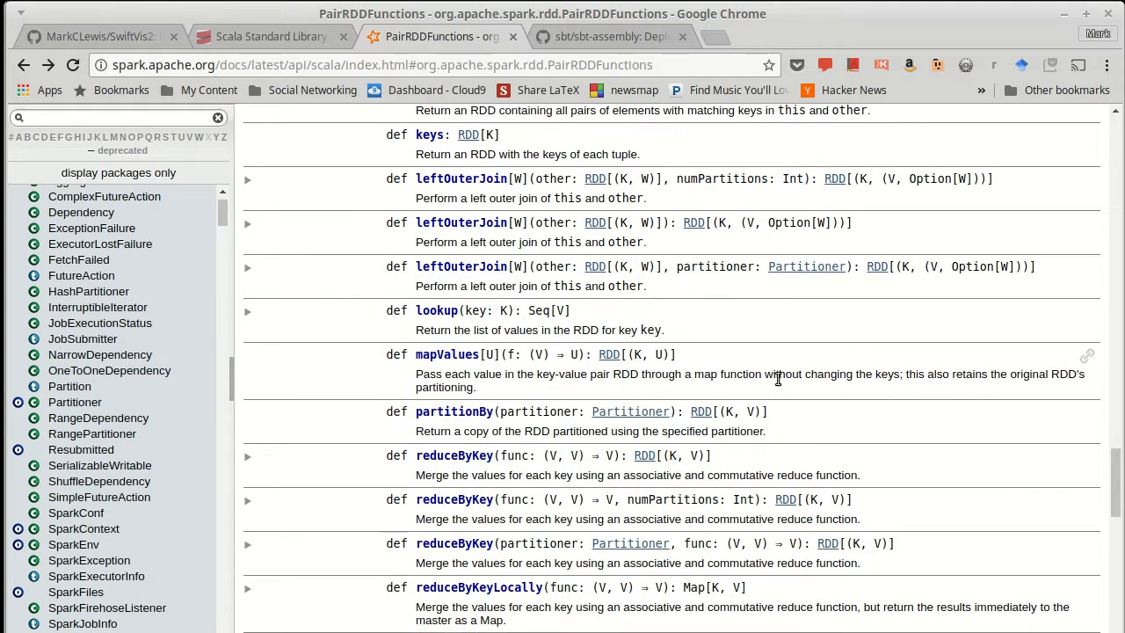
pyautogui.moveTo(725, 393)
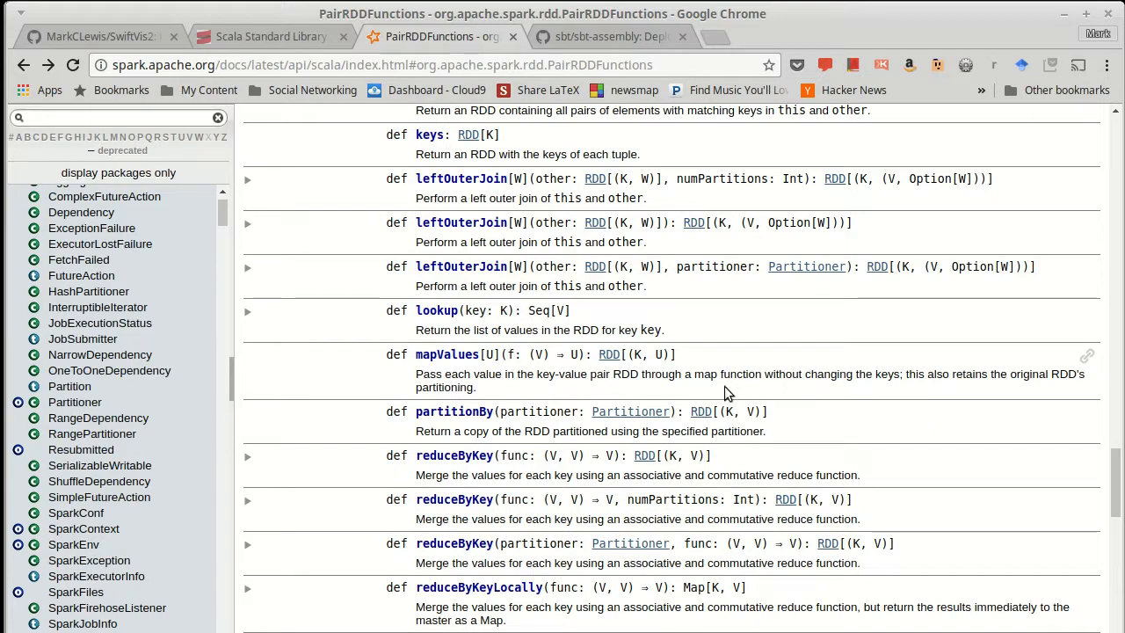
pyautogui.moveTo(455, 375)
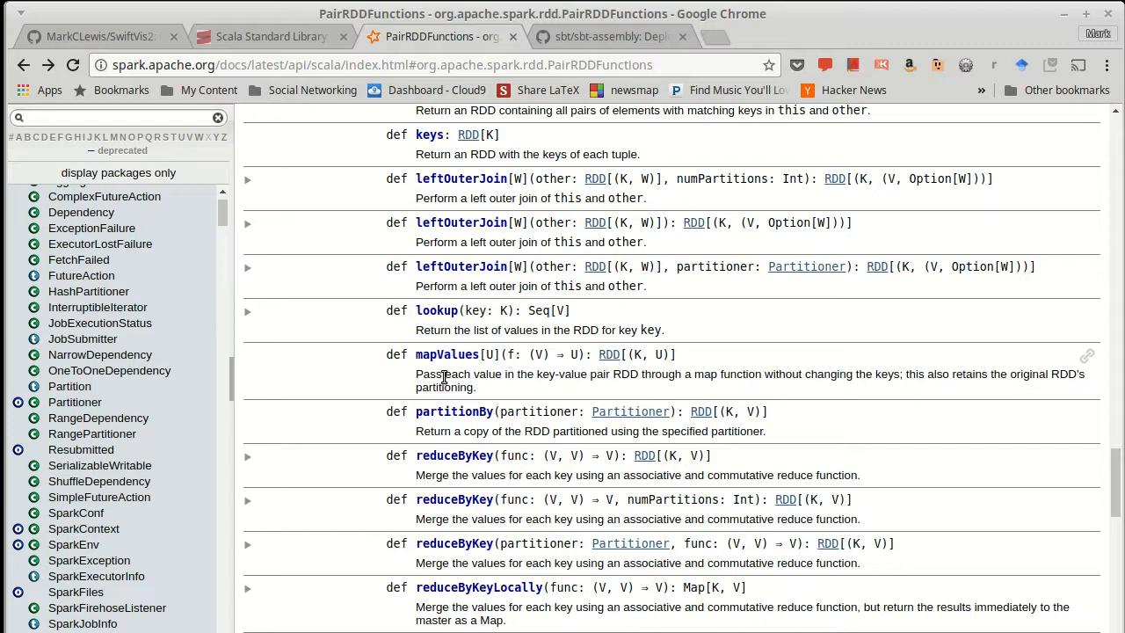
pyautogui.moveTo(473, 411)
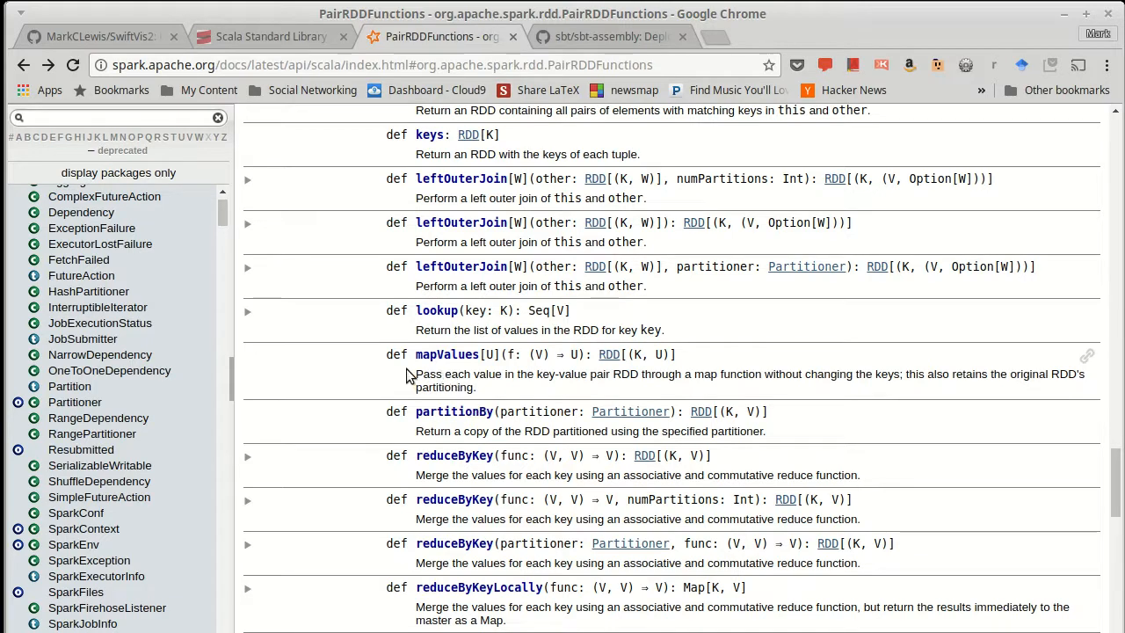
pyautogui.moveTo(466, 382)
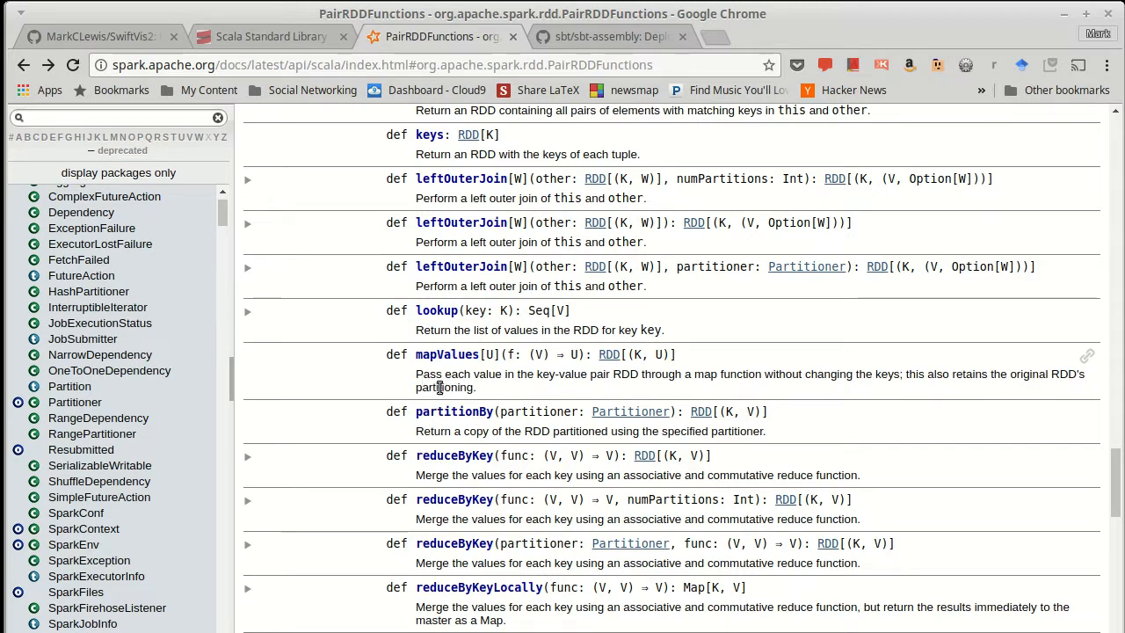
pyautogui.moveTo(367, 373)
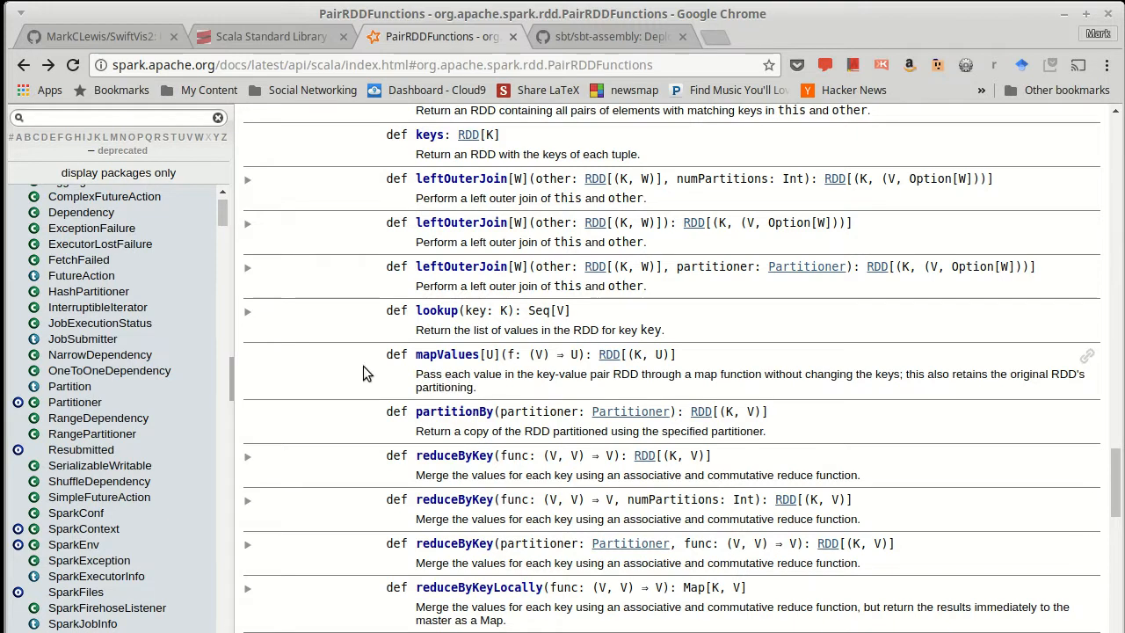